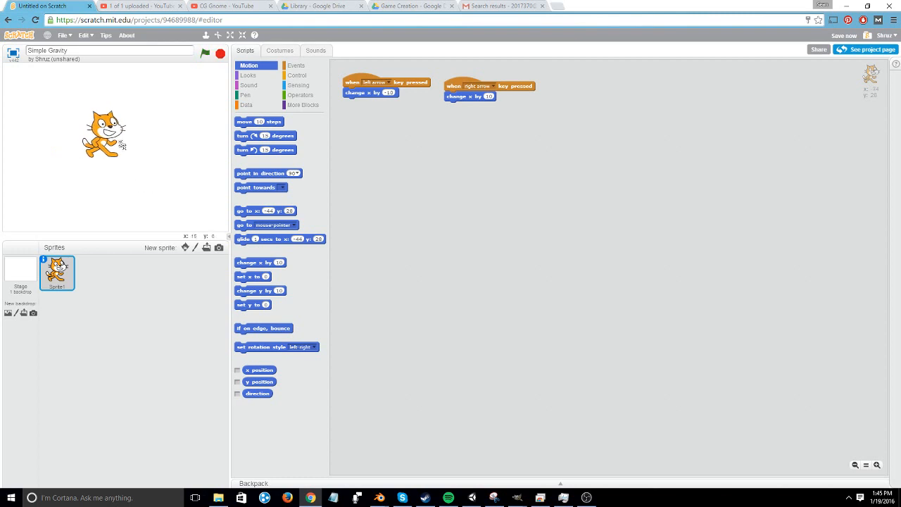
{"action": "mouse_move", "coordinate": [148, 158]}
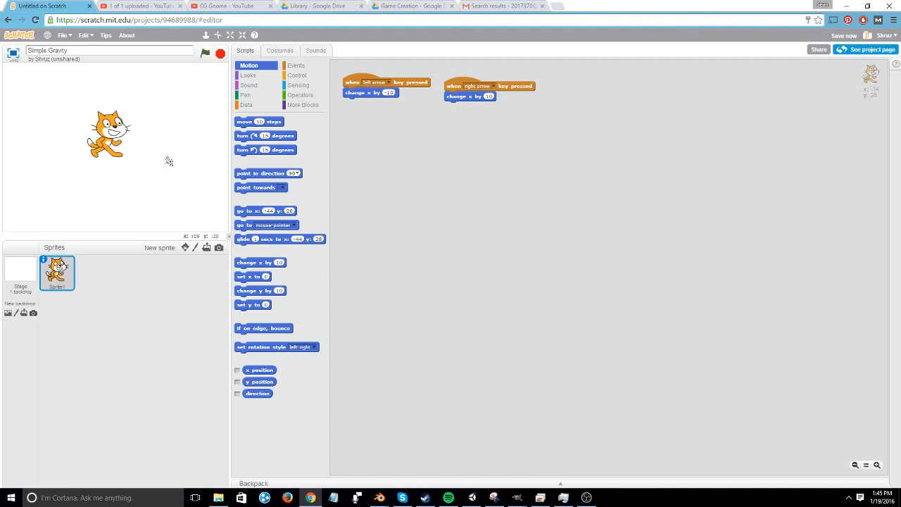
Step: Build a cat script: 'when green flag clicked' with a forever loop holding an empty if block
{"action": "left_click", "coordinate": [296, 66]}
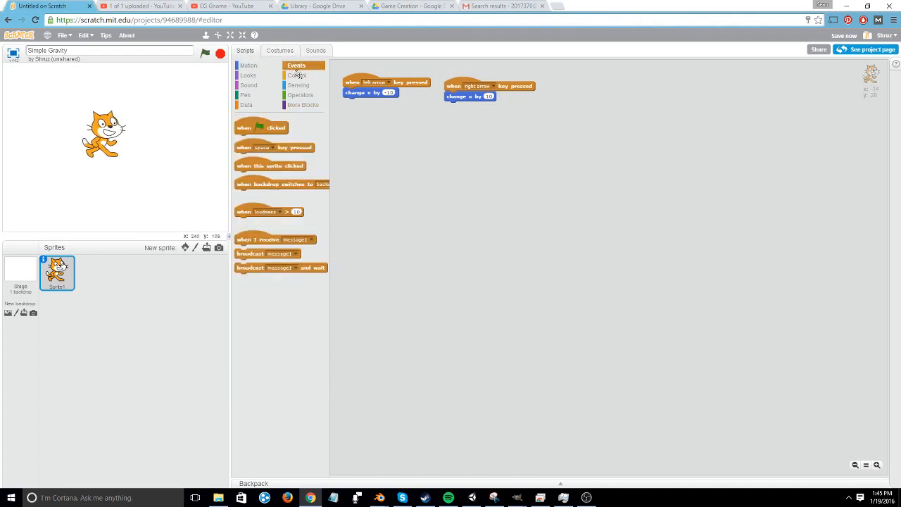
{"action": "left_click_drag", "start_coordinate": [262, 127], "coordinate": [603, 91]}
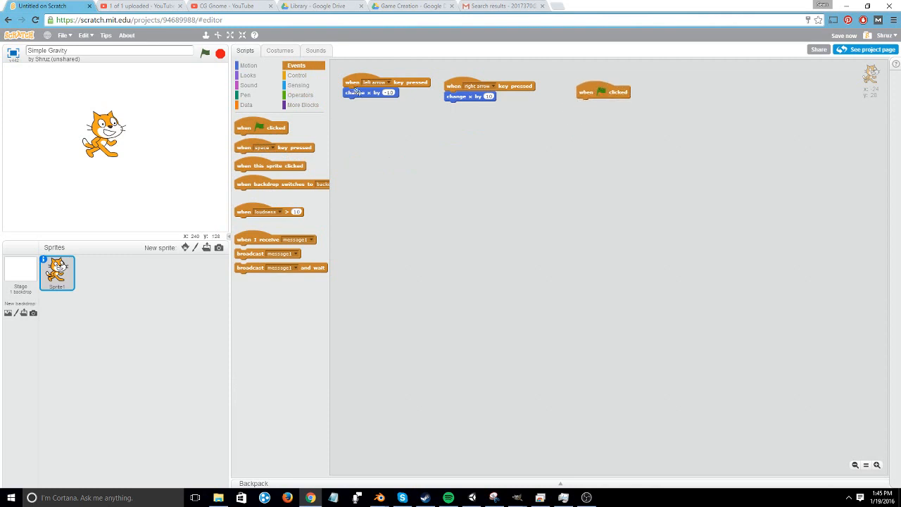
{"action": "left_click", "coordinate": [296, 76]}
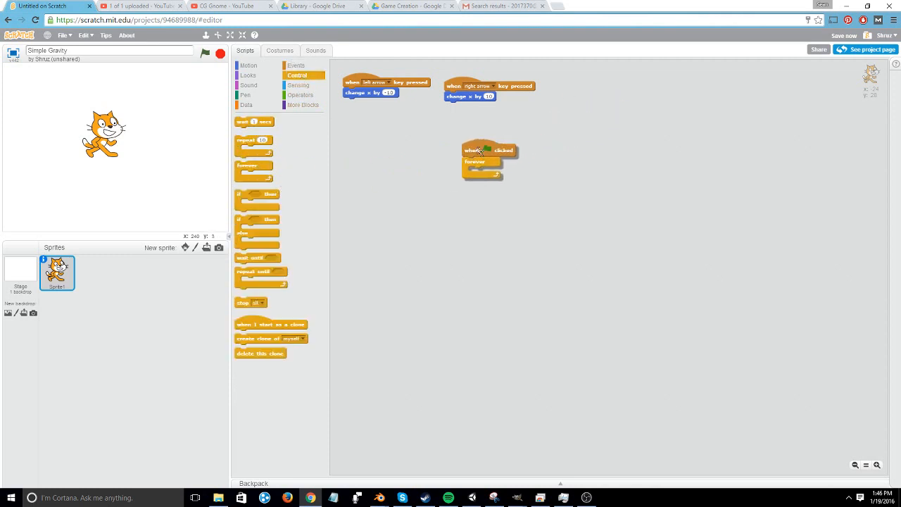
{"action": "left_click_drag", "start_coordinate": [490, 149], "coordinate": [379, 138]}
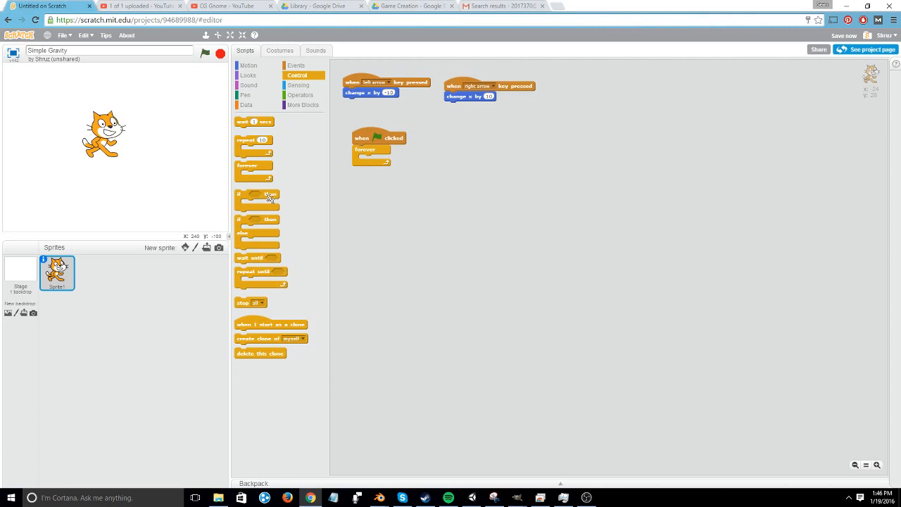
{"action": "left_click_drag", "start_coordinate": [257, 200], "coordinate": [386, 169]}
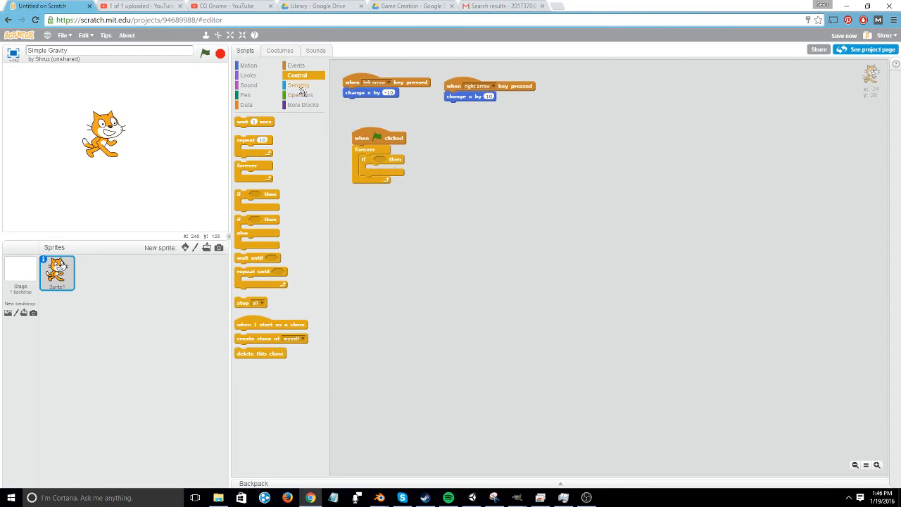
Step: Put a 'touching color ?' sensing block into the if slot, then select the Stage
{"action": "left_click", "coordinate": [298, 86]}
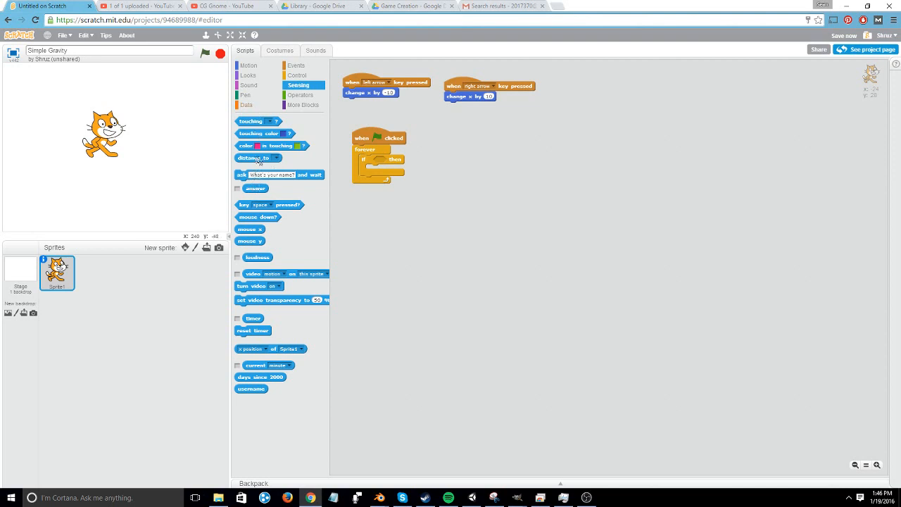
{"action": "left_click", "coordinate": [274, 121]}
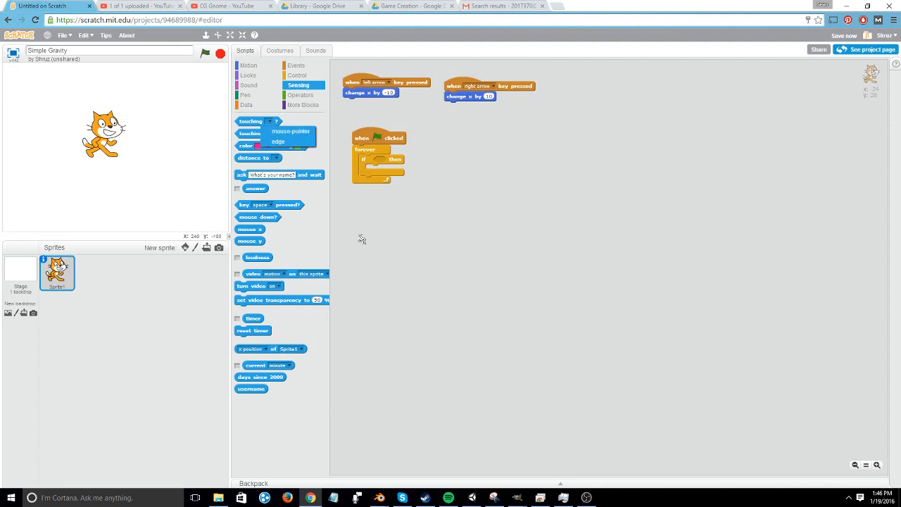
{"action": "left_click_drag", "start_coordinate": [271, 206], "coordinate": [405, 160]}
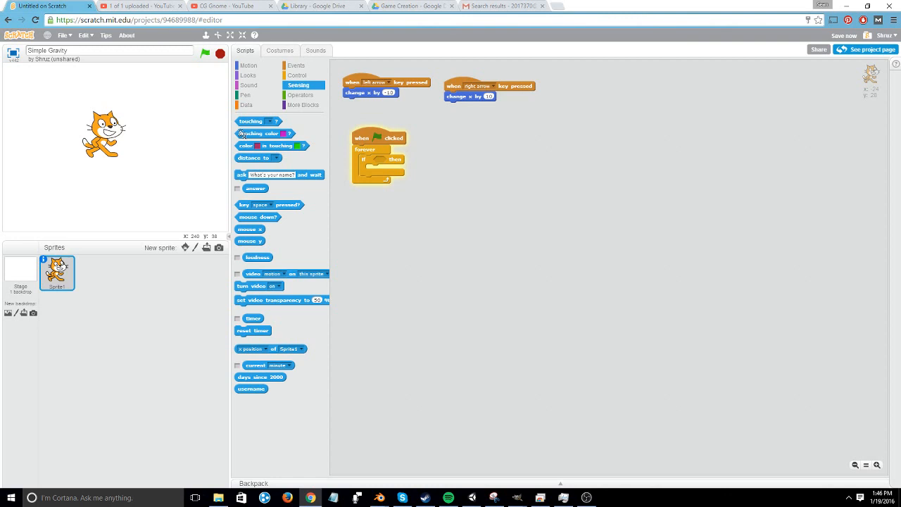
{"action": "left_click_drag", "start_coordinate": [265, 133], "coordinate": [397, 161]}
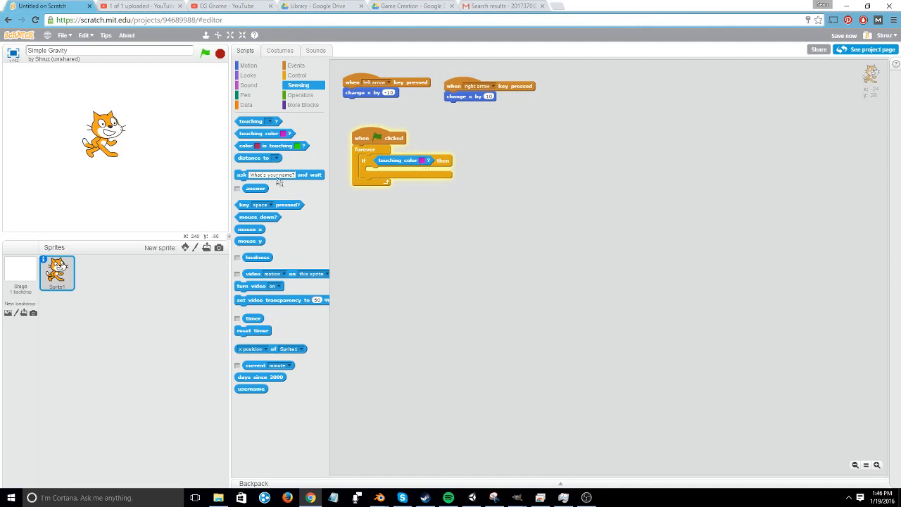
{"action": "mouse_move", "coordinate": [507, 181]}
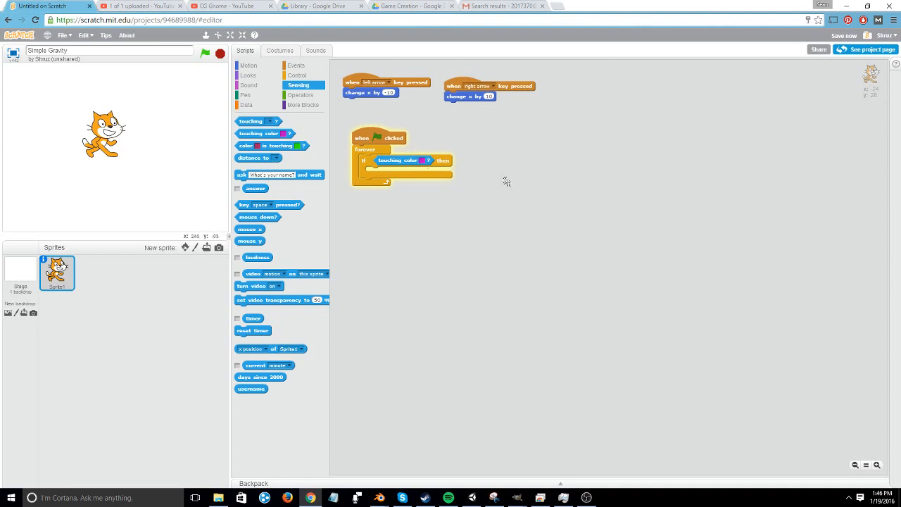
{"action": "left_click", "coordinate": [19, 273]}
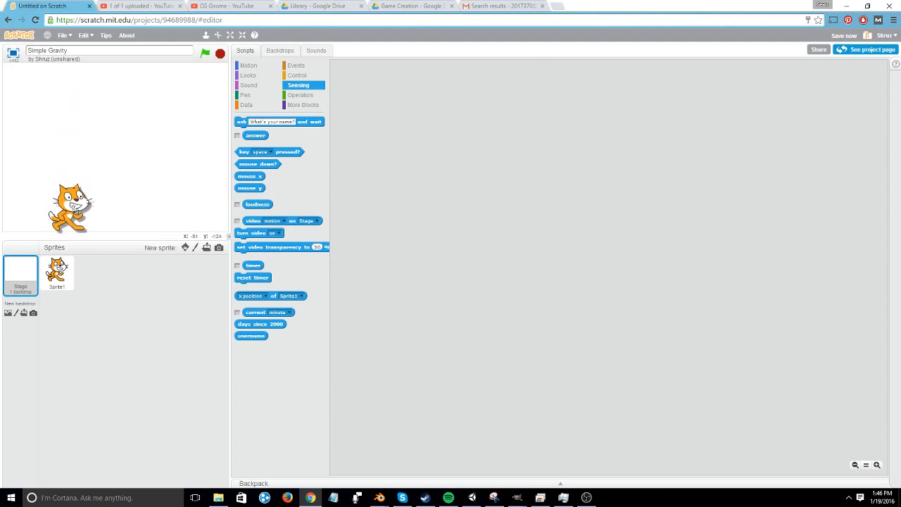
Step: Paint a black horizontal line low across the Stage backdrop with the Line tool
{"action": "left_click", "coordinate": [56, 274]}
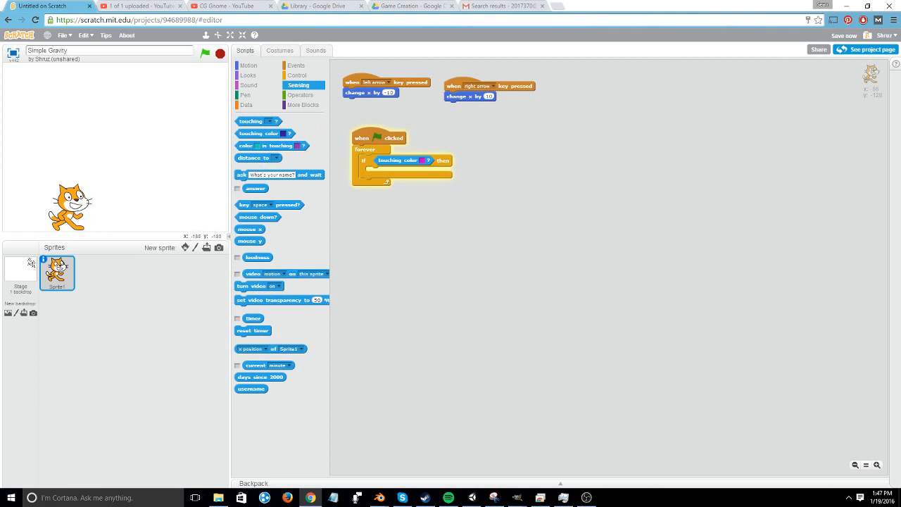
{"action": "left_click", "coordinate": [20, 273]}
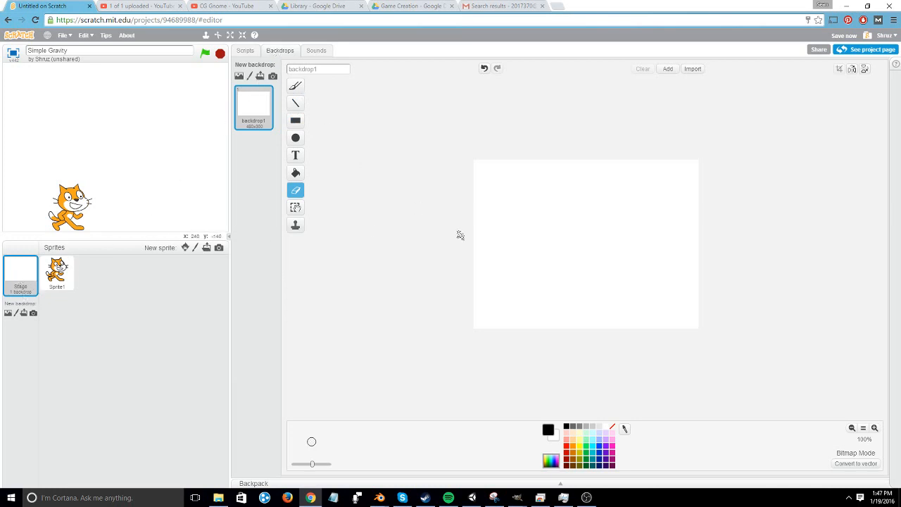
{"action": "left_click", "coordinate": [296, 101]}
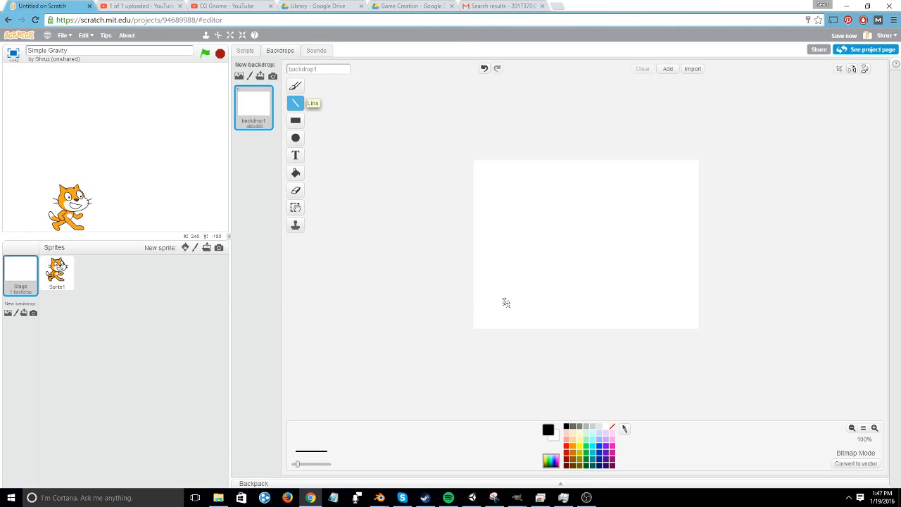
{"action": "left_click_drag", "start_coordinate": [506, 301], "coordinate": [625, 304]}
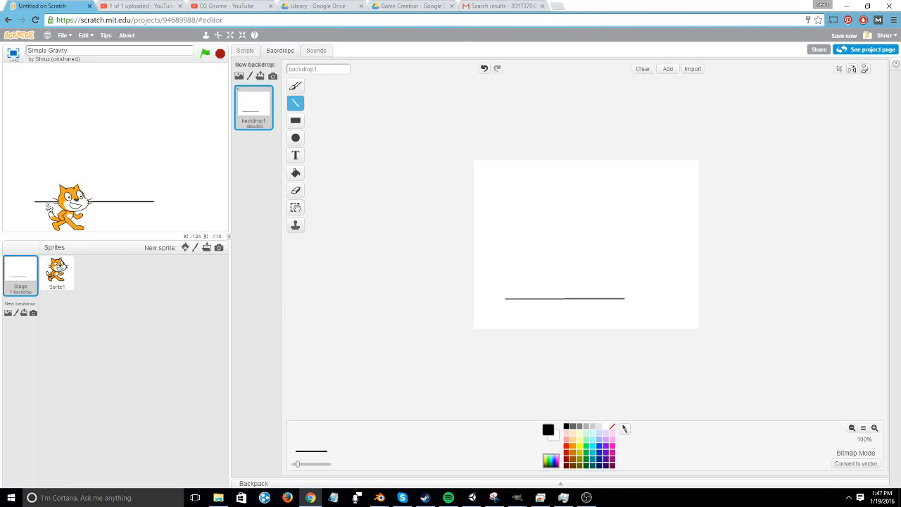
{"action": "left_click", "coordinate": [245, 50]}
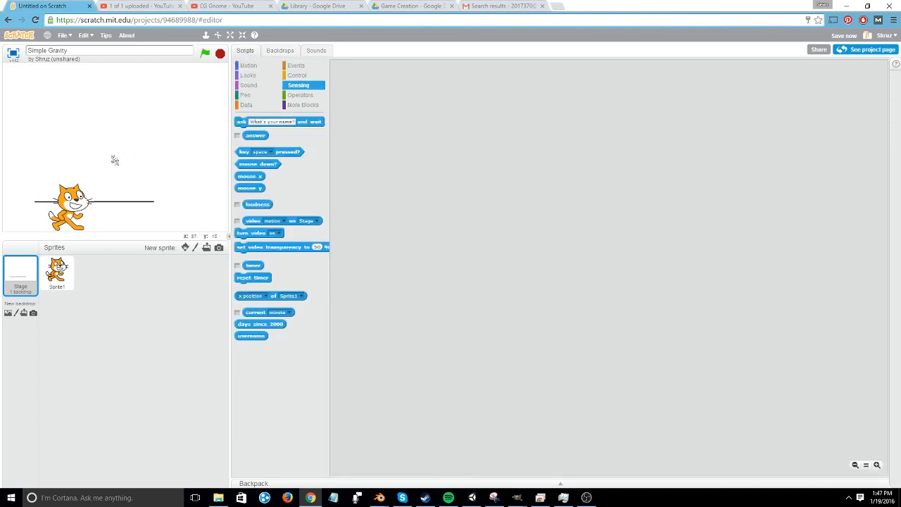
Step: Back on the cat sprite, set the touching colour to the black of the drawn line
{"action": "left_click", "coordinate": [57, 273]}
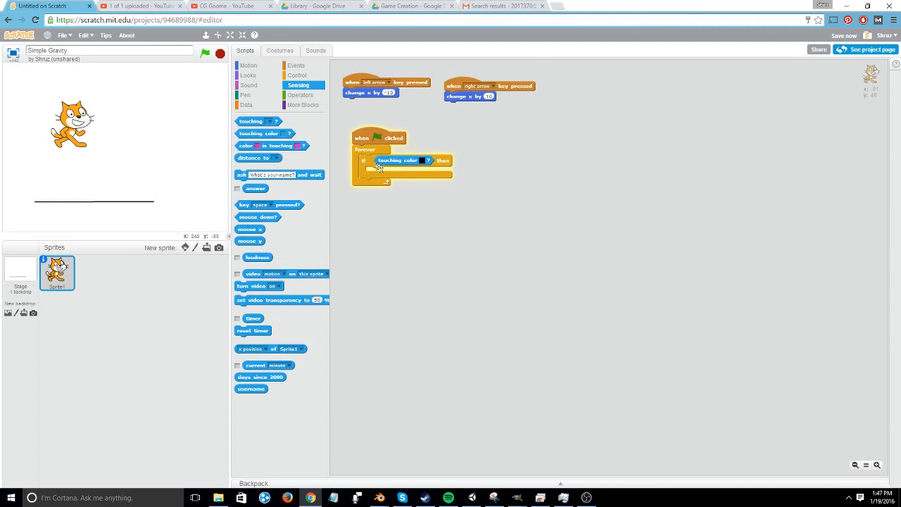
{"action": "mouse_move", "coordinate": [183, 145]}
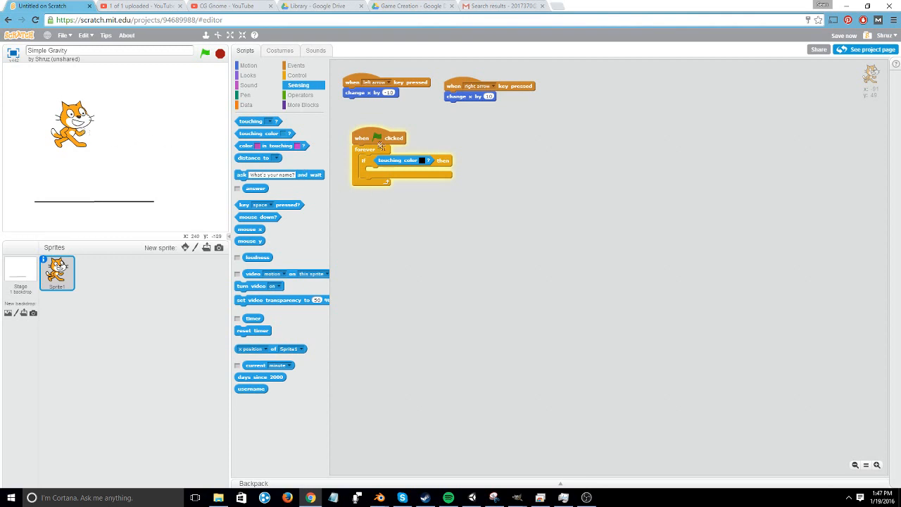
{"action": "left_click", "coordinate": [301, 96]}
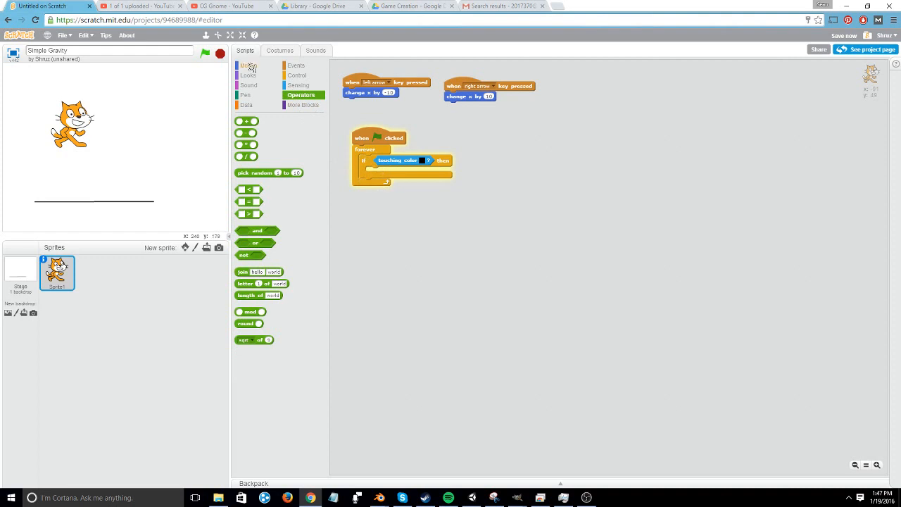
Step: Add a Motion 'change y by' block inside the touching-black if
{"action": "left_click", "coordinate": [248, 66]}
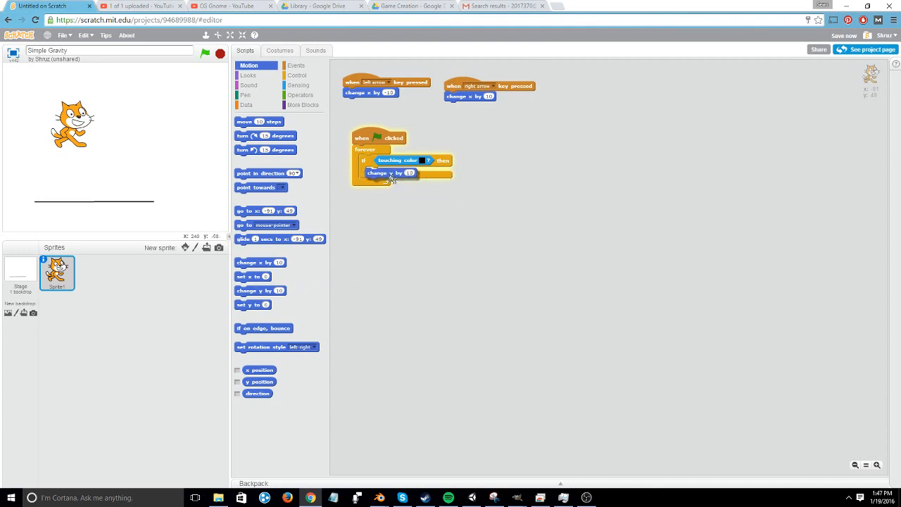
{"action": "left_click", "coordinate": [411, 171]}
{"action": "type", "text": "-2"}
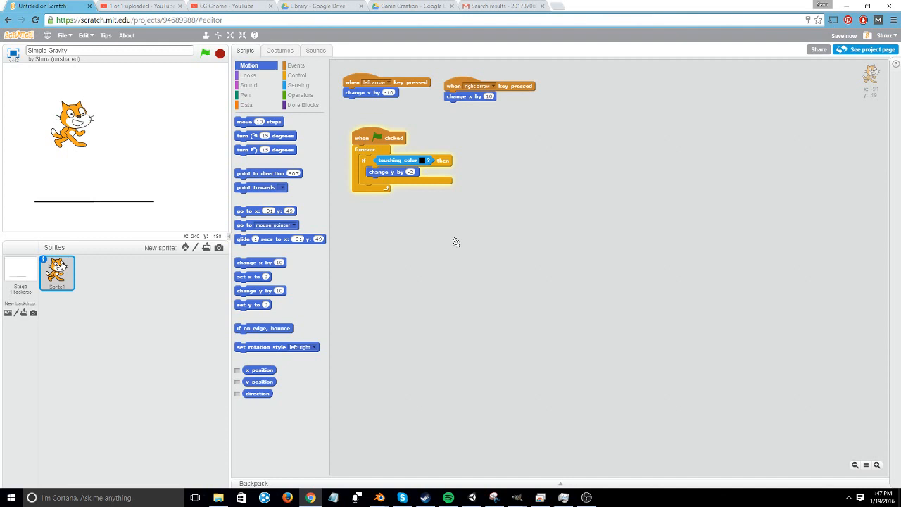
{"action": "mouse_move", "coordinate": [411, 212]}
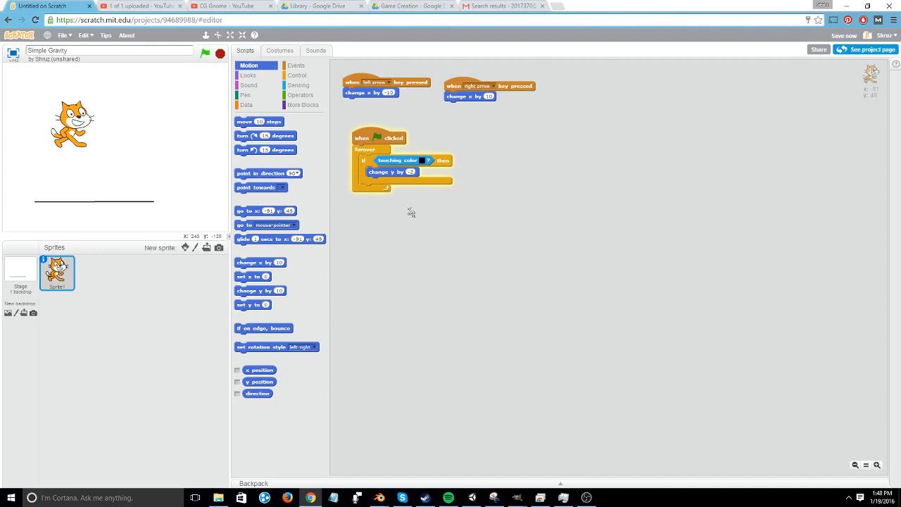
{"action": "mouse_move", "coordinate": [405, 208]}
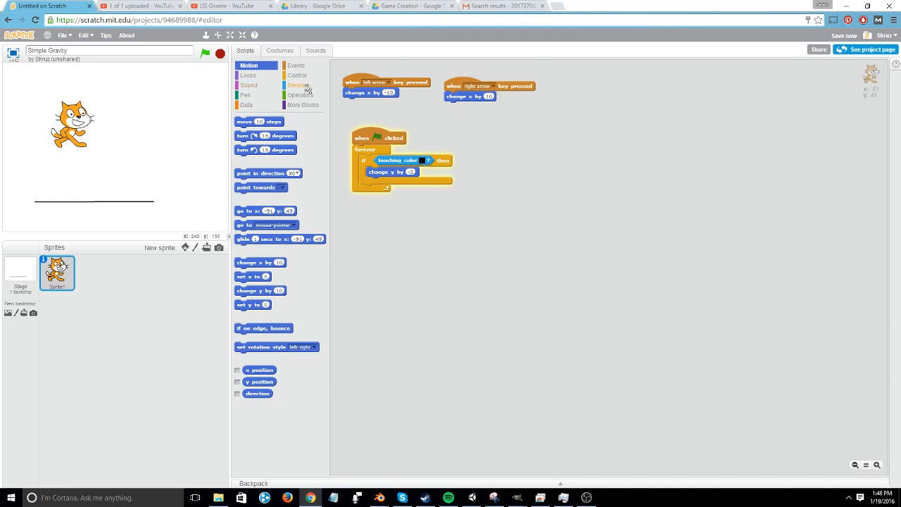
Step: Wrap 'touching color black' in a 'not' operator and set it as the if condition
{"action": "left_click", "coordinate": [302, 96]}
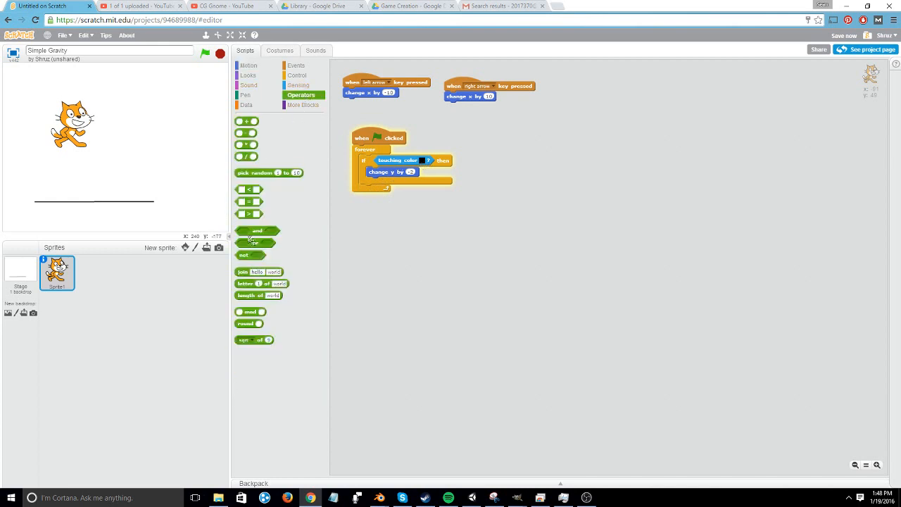
{"action": "left_click_drag", "start_coordinate": [255, 243], "coordinate": [401, 244]}
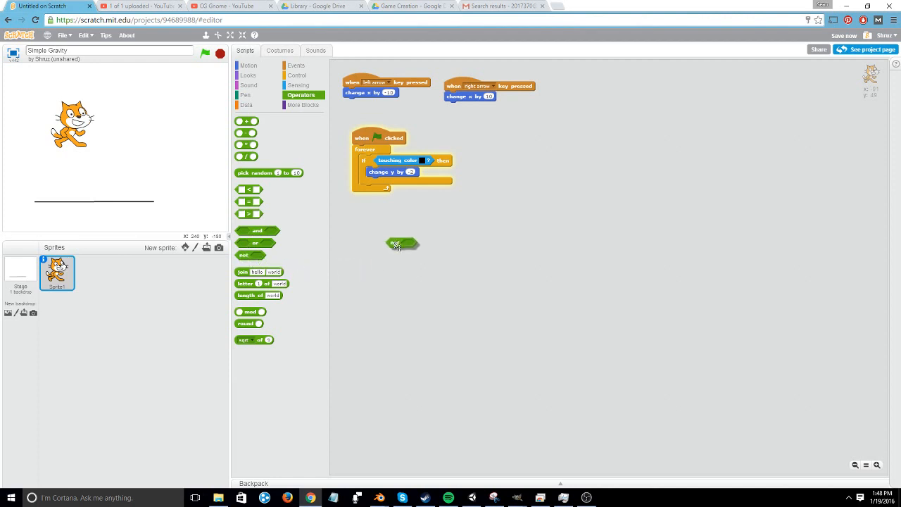
{"action": "left_click_drag", "start_coordinate": [397, 160], "coordinate": [454, 233]}
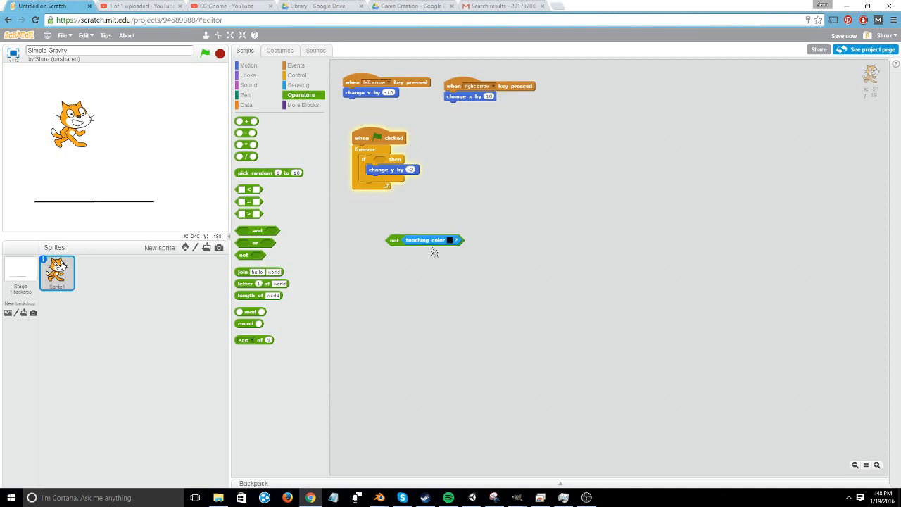
{"action": "left_click_drag", "start_coordinate": [425, 240], "coordinate": [409, 177]}
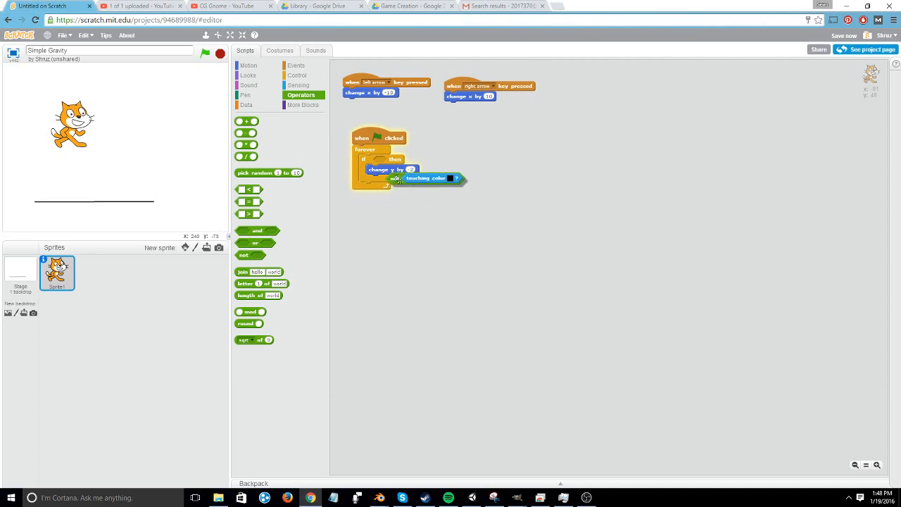
{"action": "left_click_drag", "start_coordinate": [434, 178], "coordinate": [406, 158]}
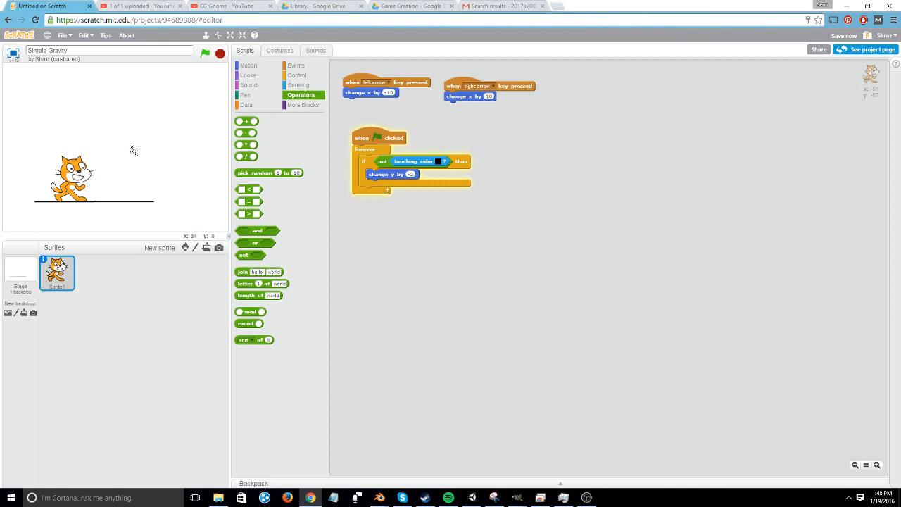
{"action": "mouse_move", "coordinate": [402, 192]}
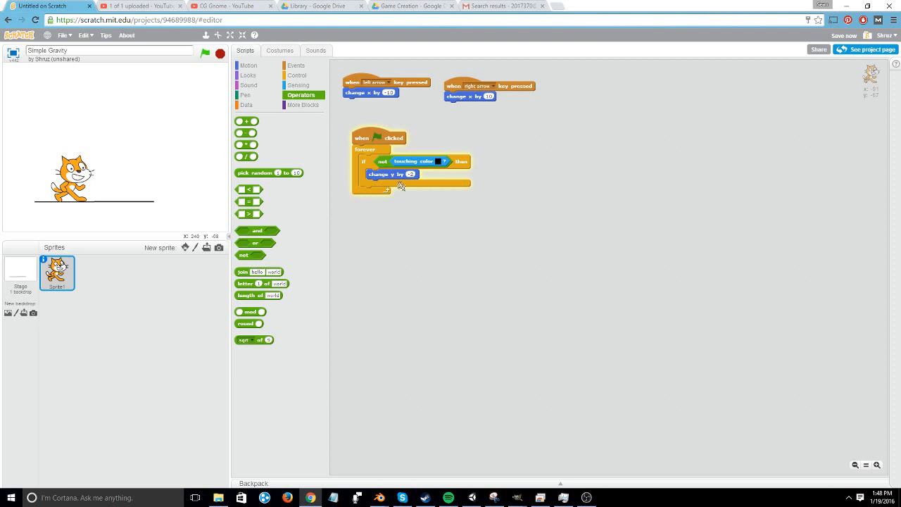
{"action": "mouse_move", "coordinate": [196, 172]}
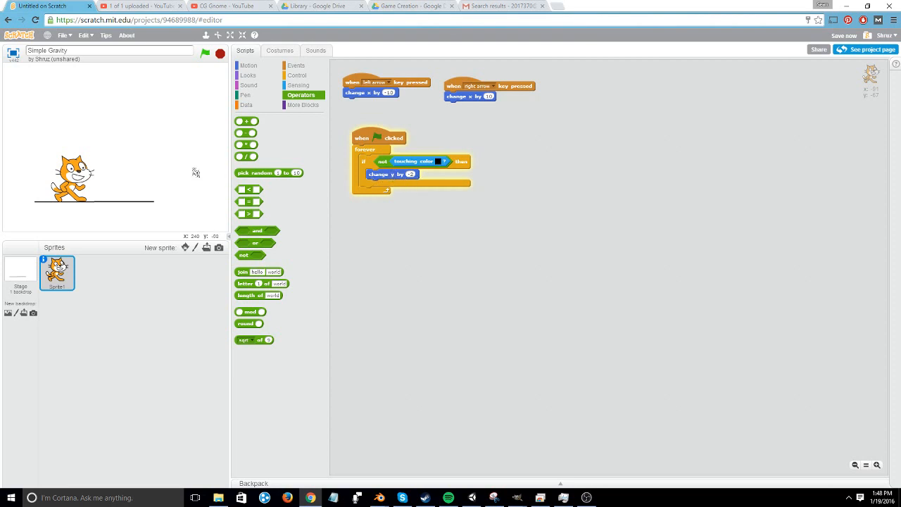